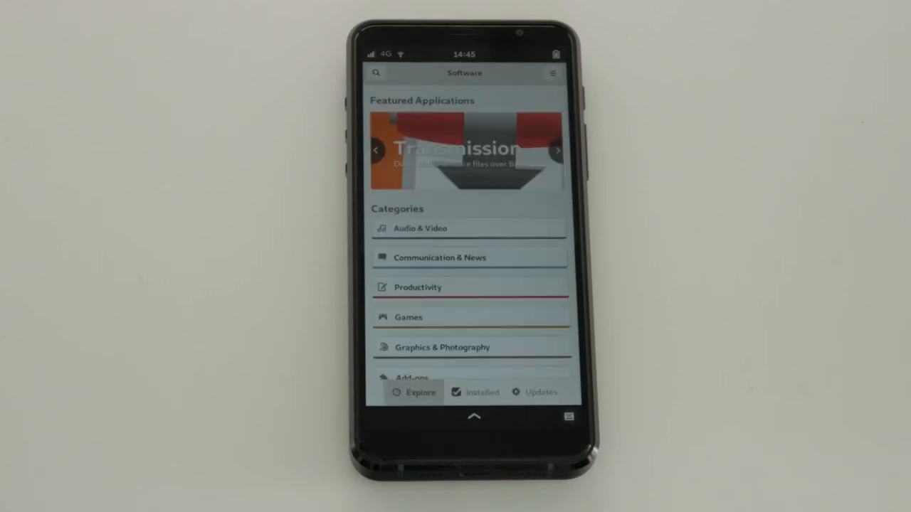
Step: Show pending updates in GNOME Software, including OS Updates, Chats and Contacts
click(532, 392)
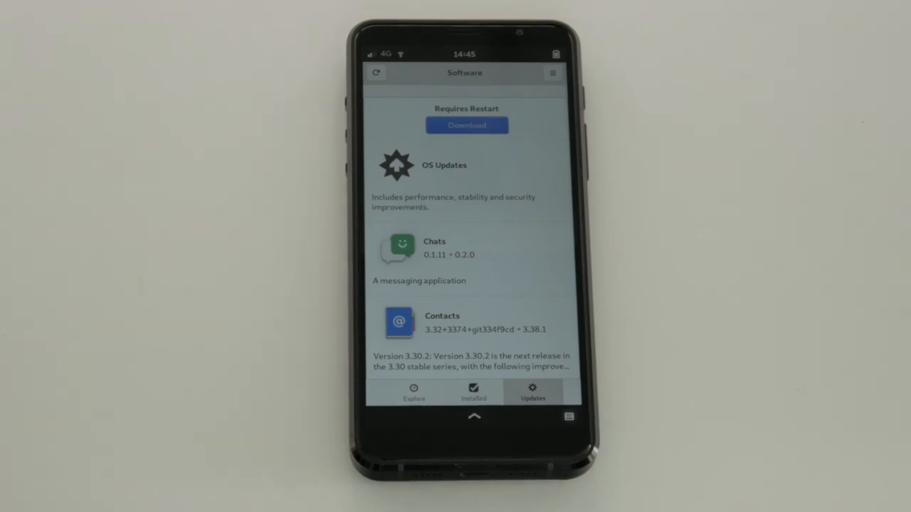
click(467, 125)
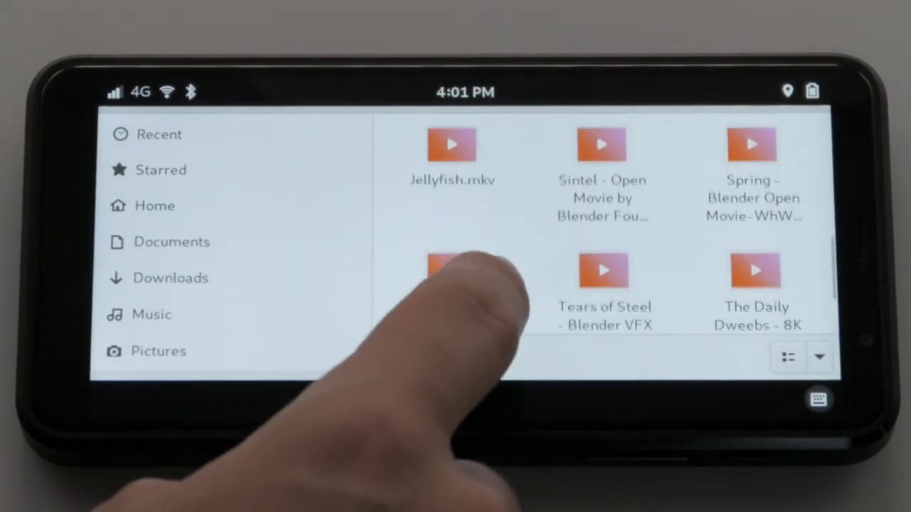
Step: Select and open the Jellyfish.mkv video in Files
click(452, 144)
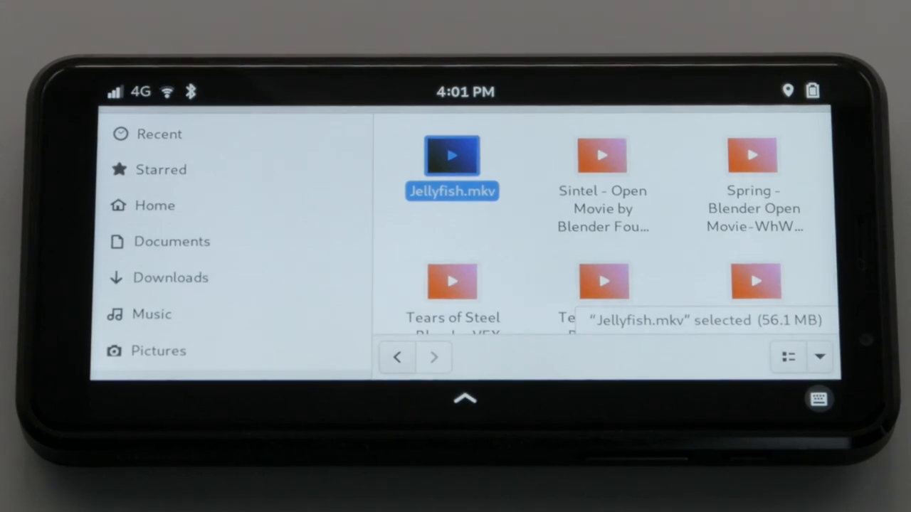
double_click(451, 156)
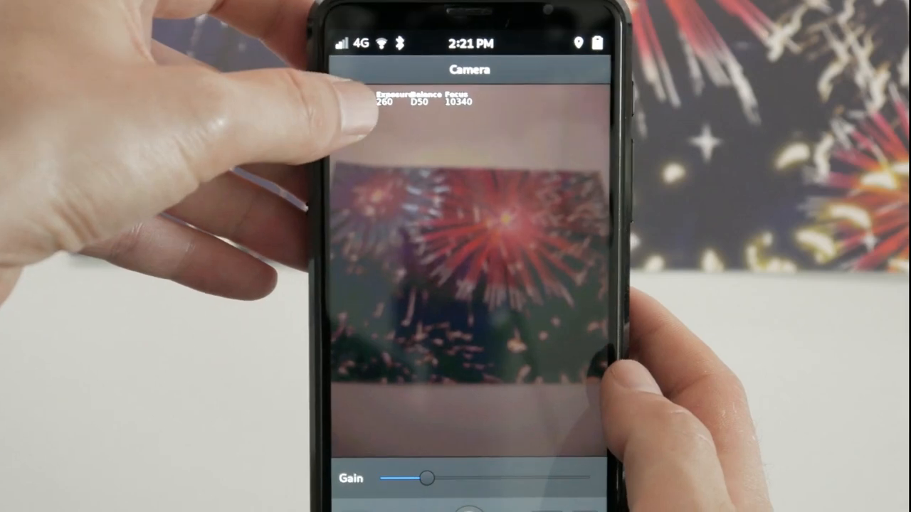
Step: Adjust the Gain slider, then the manual Focus slider, while framing the fireworks picture
drag(427, 478, 526, 427)
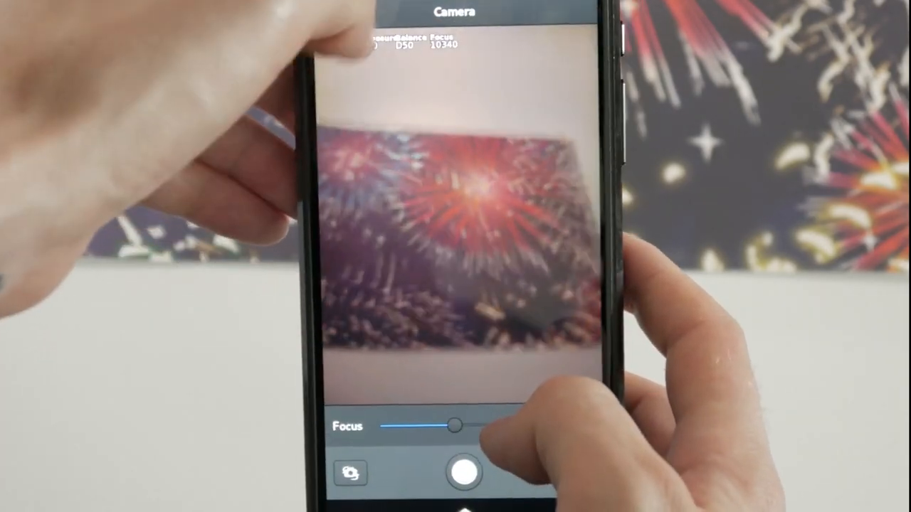
drag(455, 425, 548, 420)
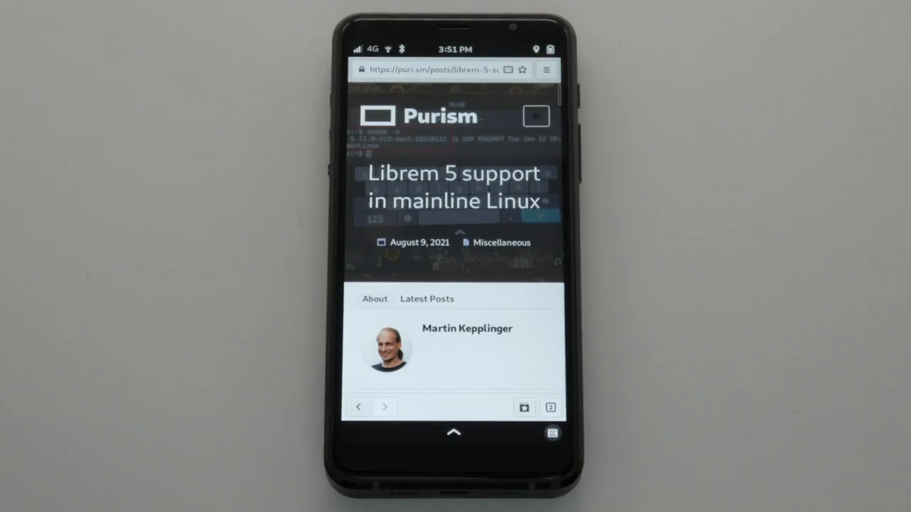
Step: Scroll through the Librem5 linux-next commit list to the Redpine wireless driver commits
scroll(down, 3)
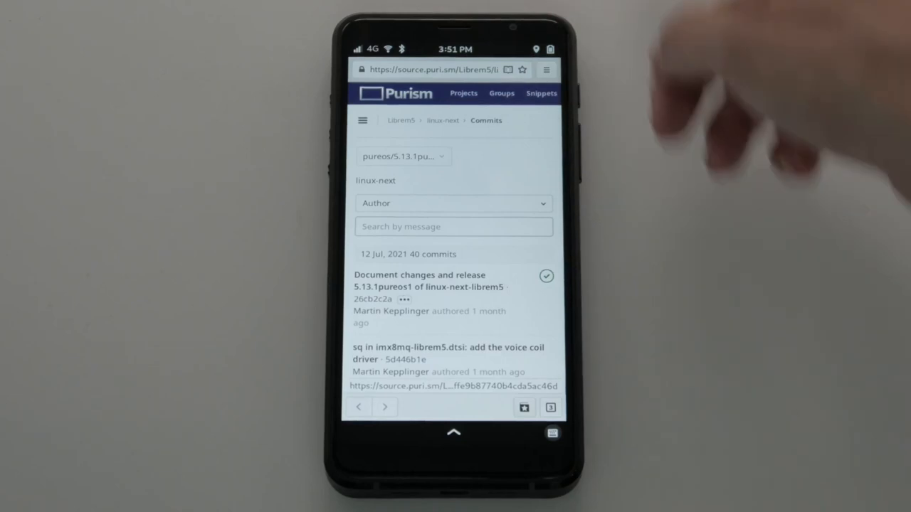
scroll(down, 3)
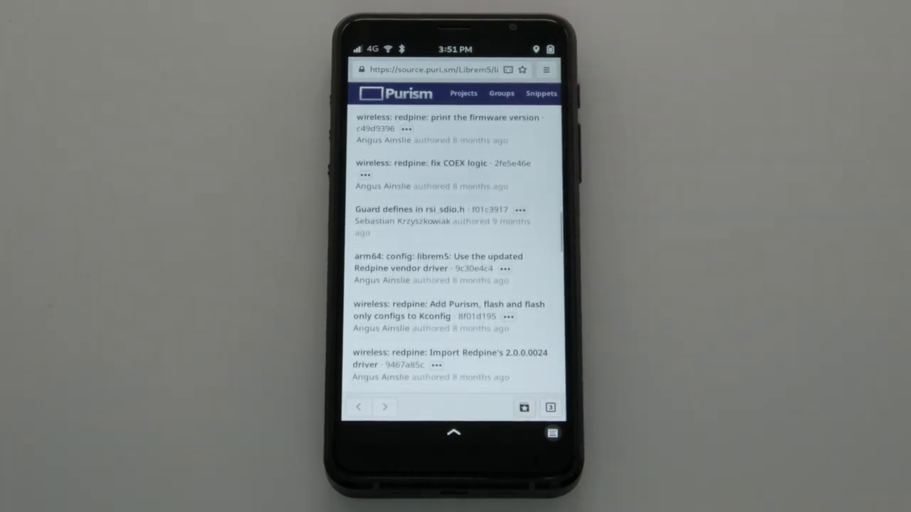